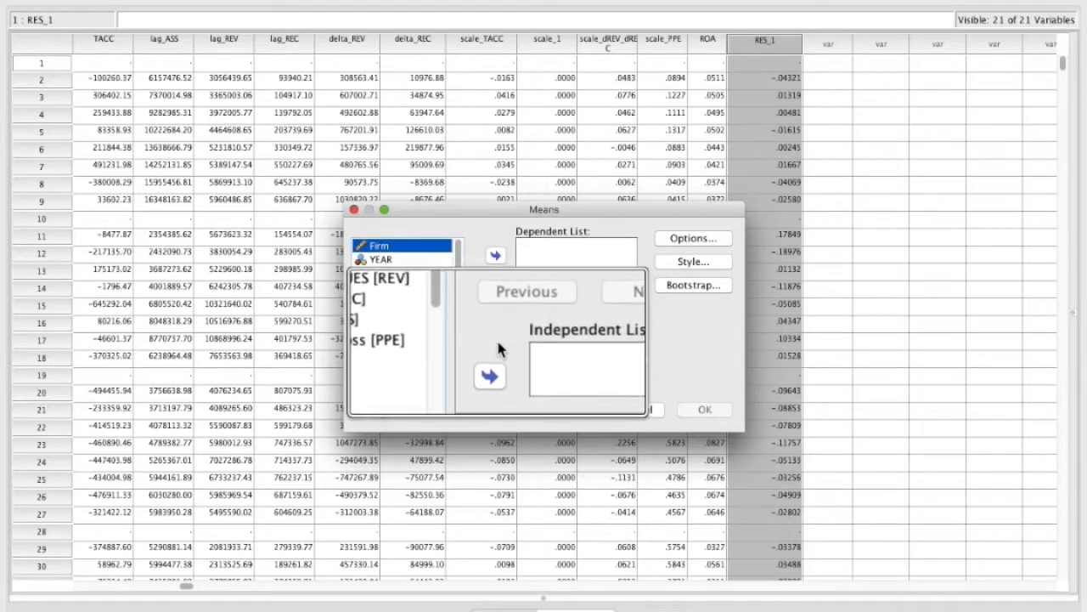
- Assign Firm as the independent grouping variable and Unstandardized Residual as the dependent variable
{"action": "left_click", "coordinate": [490, 376]}
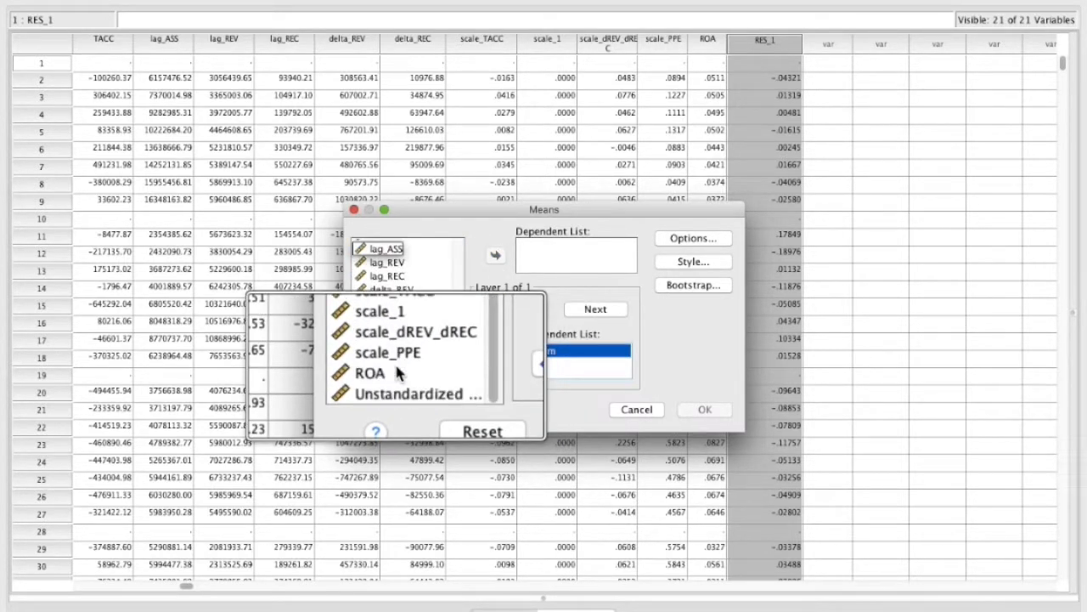
{"action": "left_click", "coordinate": [408, 384]}
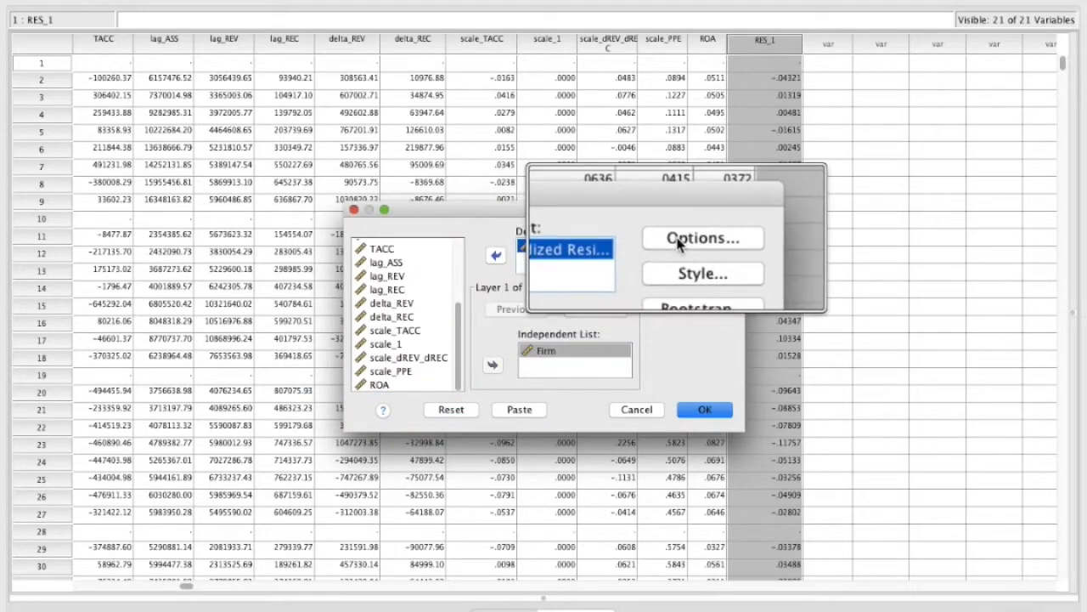
{"action": "left_click", "coordinate": [703, 238]}
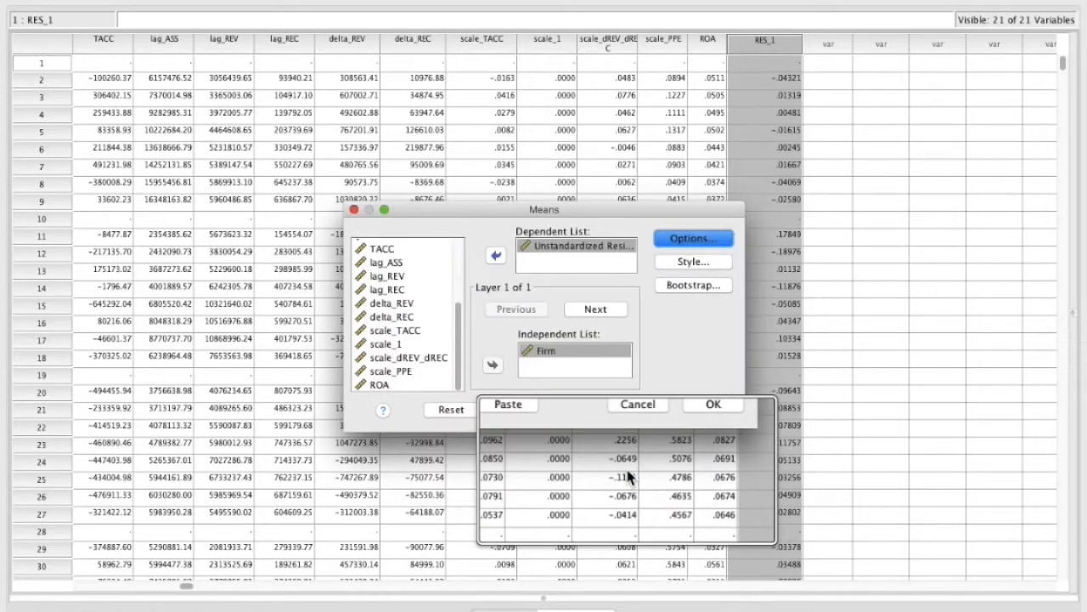
- Run the Means analysis to get residual standard deviations per firm in the Output Viewer
{"action": "left_click", "coordinate": [713, 405]}
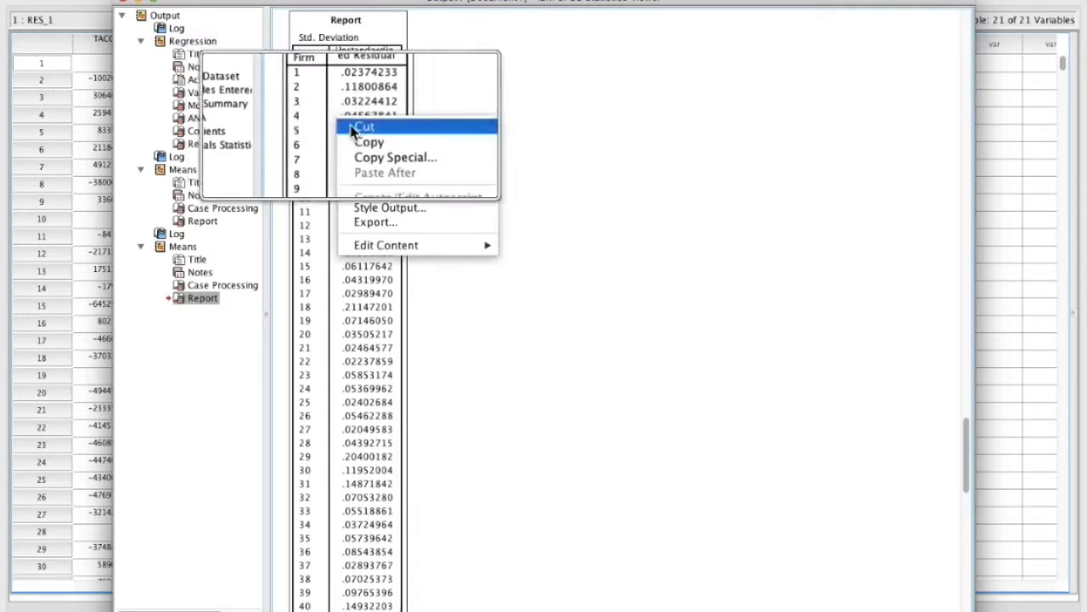
{"action": "left_click", "coordinate": [369, 126]}
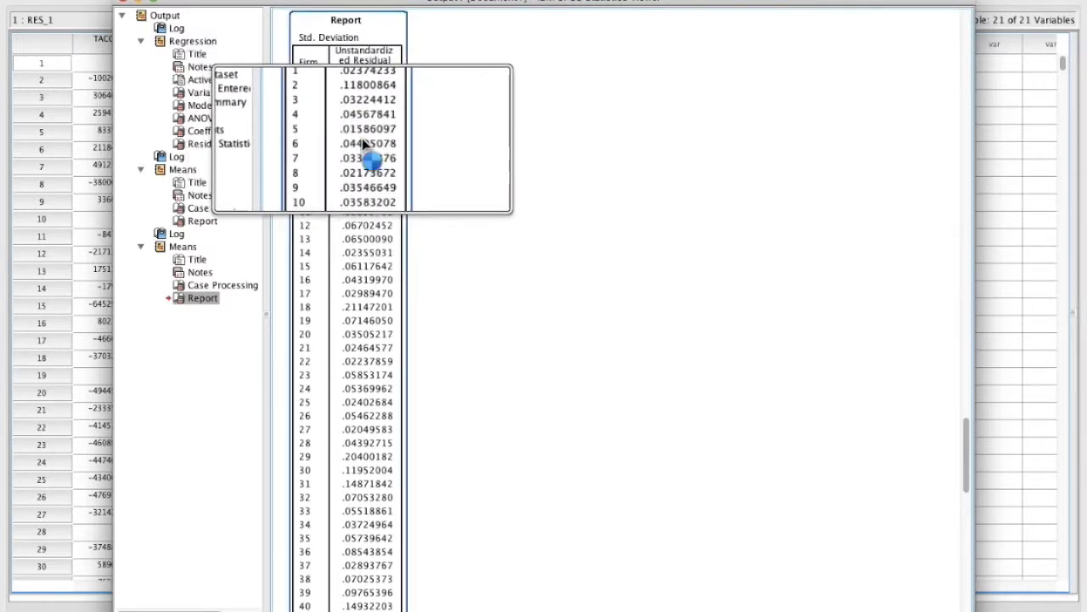